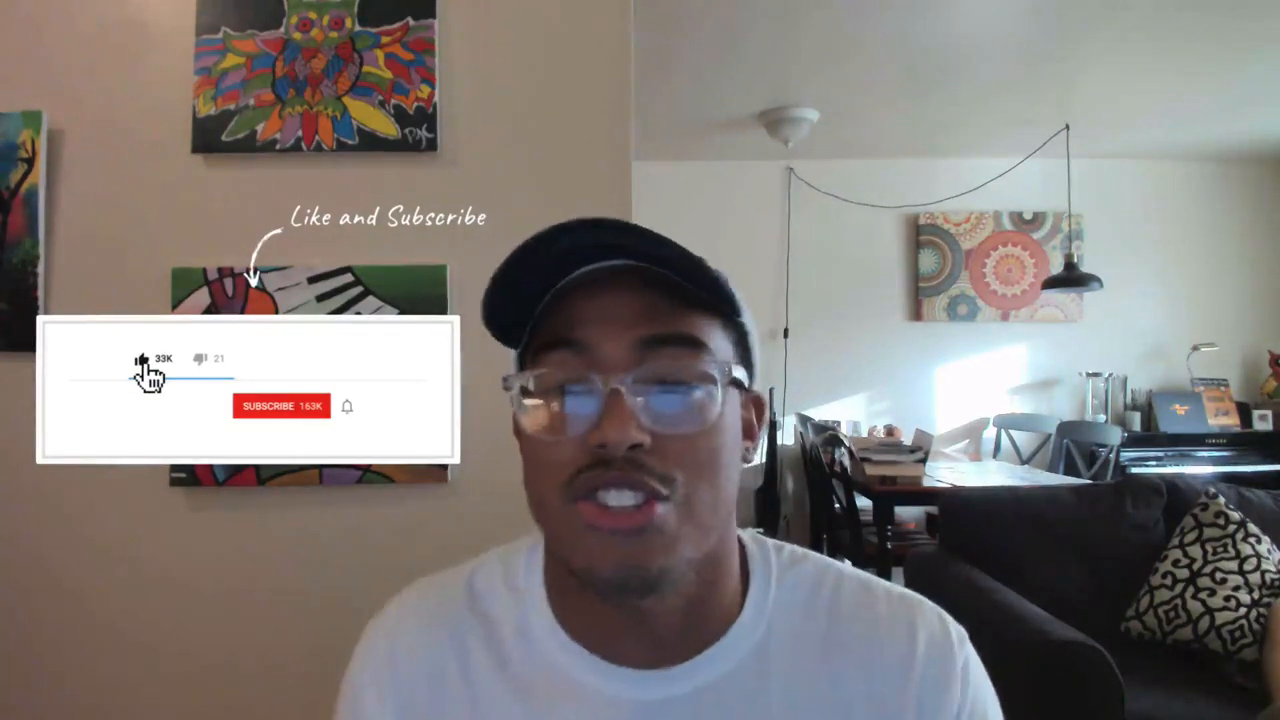
click(282, 406)
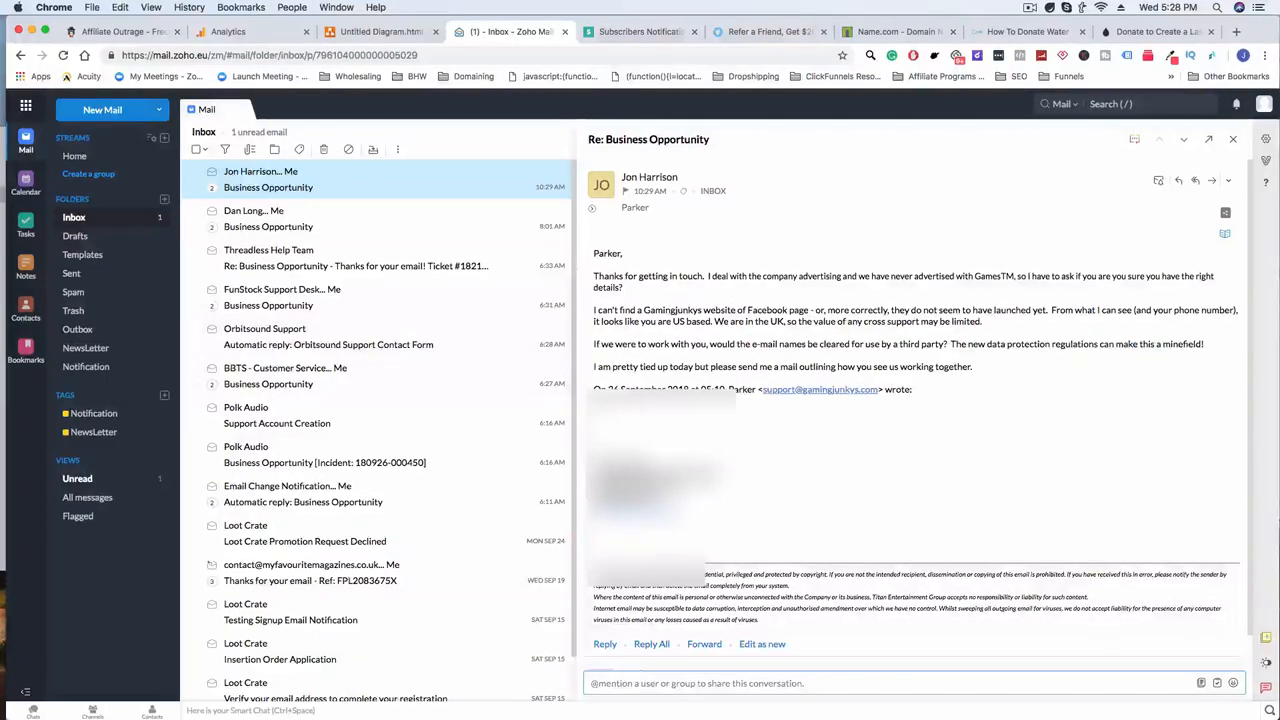
mouse_move(724, 432)
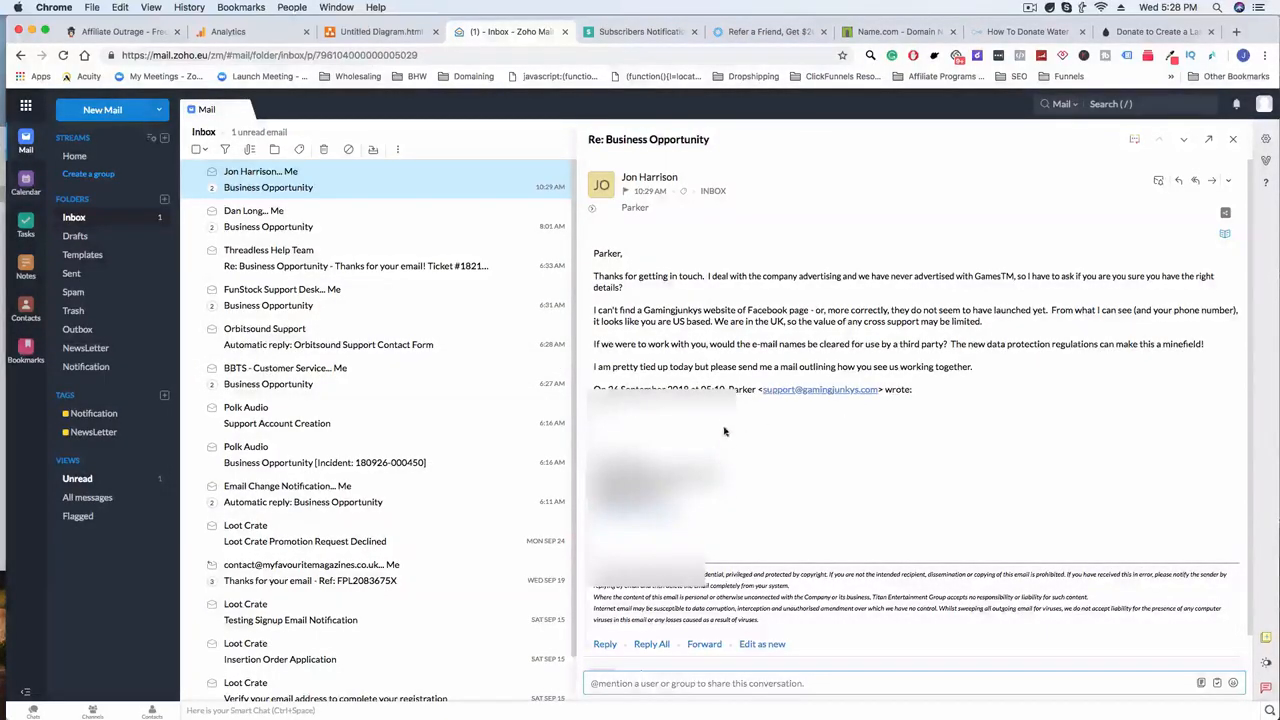
mouse_move(770, 290)
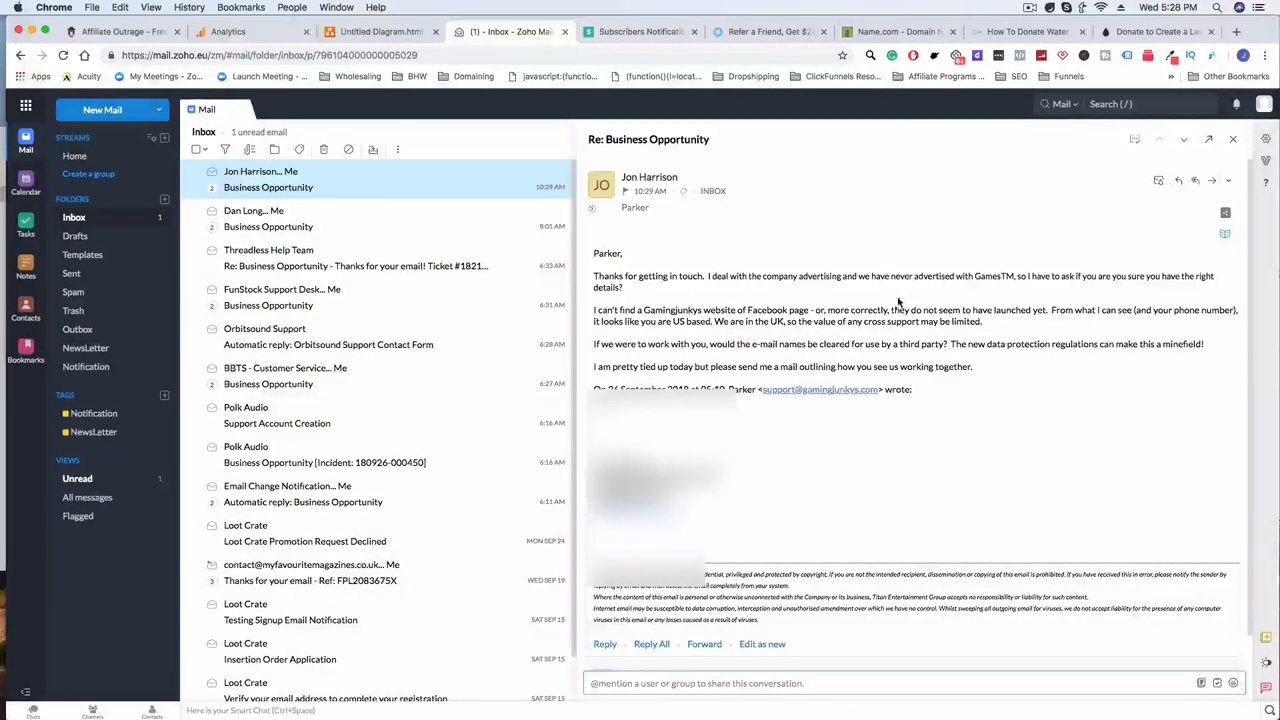
double_click(992, 276)
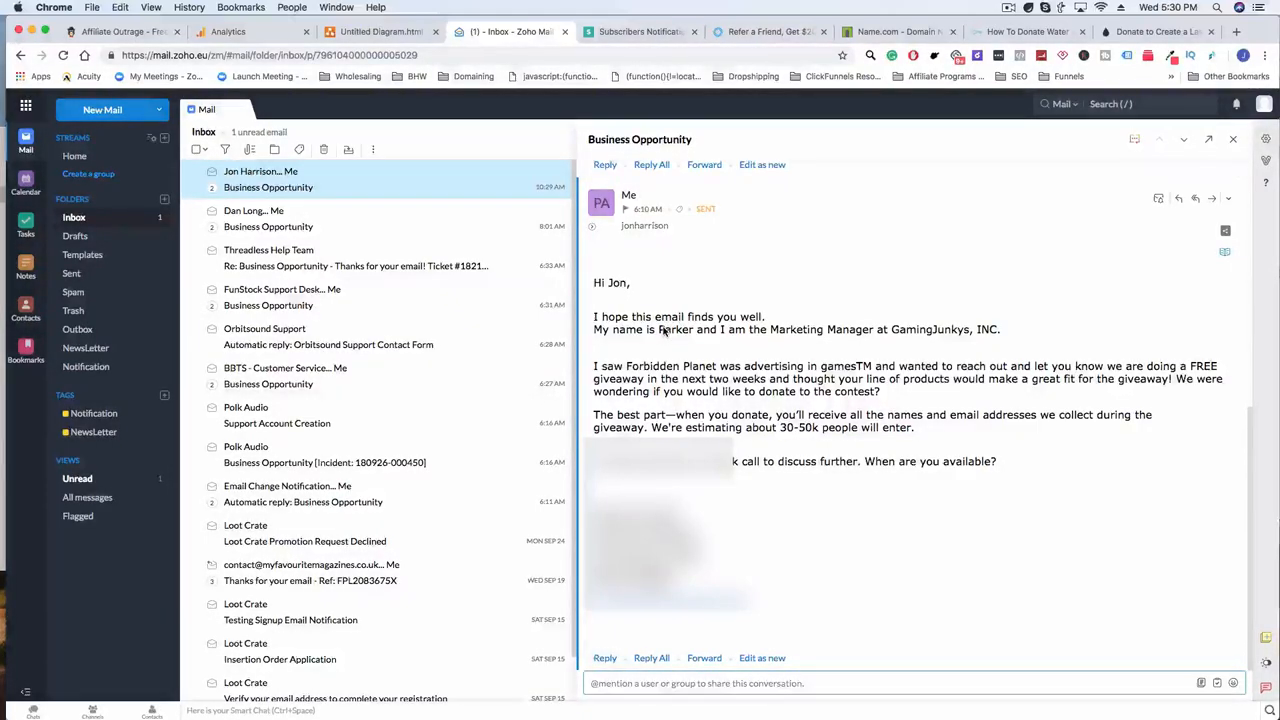
mouse_move(488, 332)
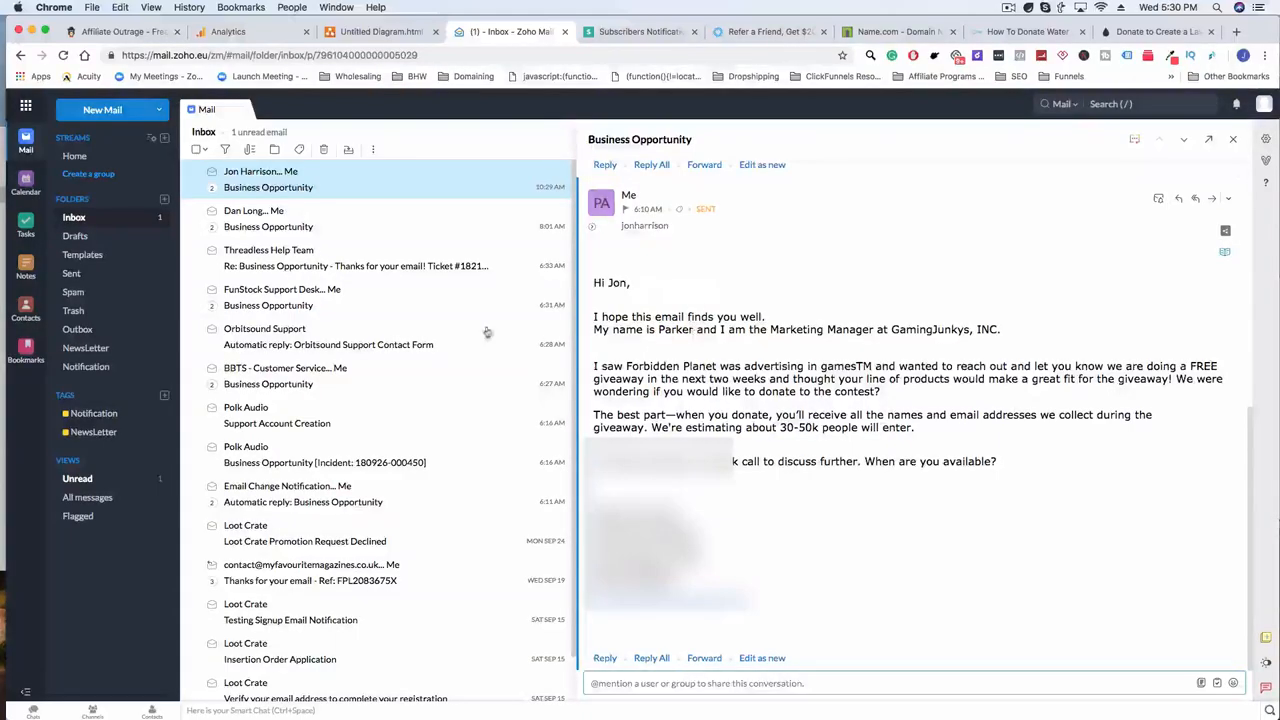
mouse_move(696, 472)
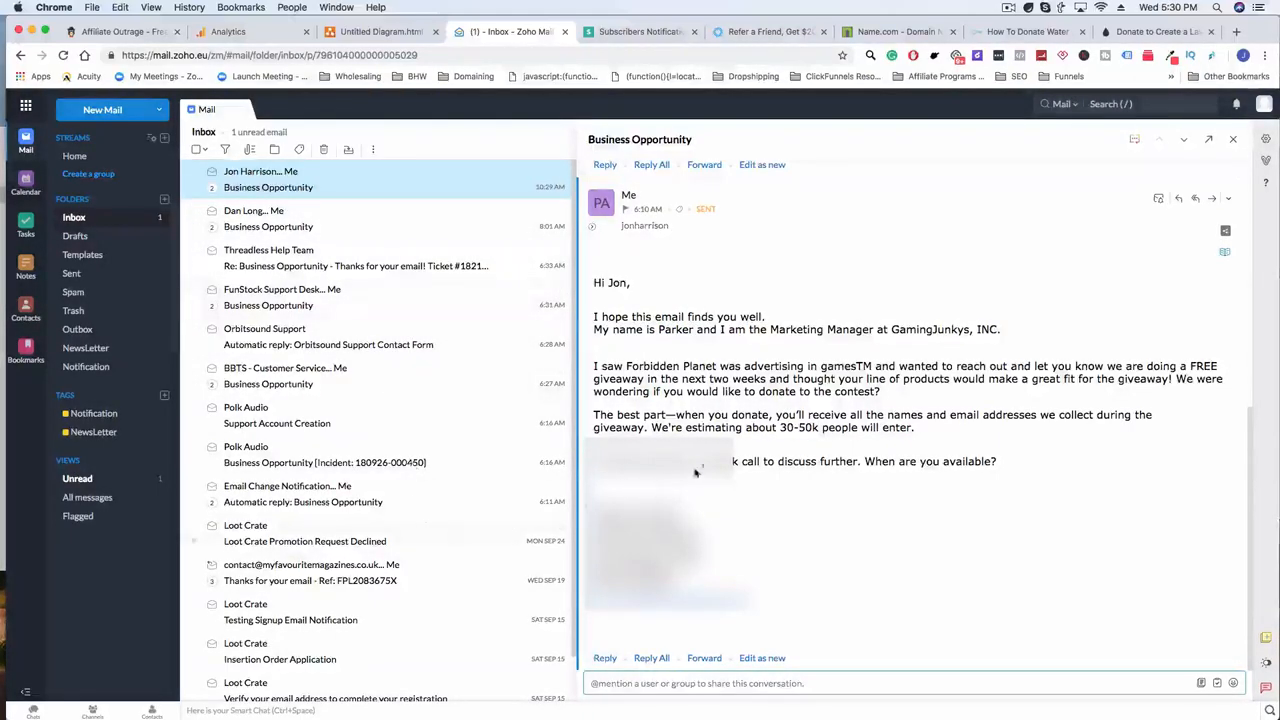
Highlight the sender's name in the original outreach email's Marketing Manager introduction
double_click(676, 328)
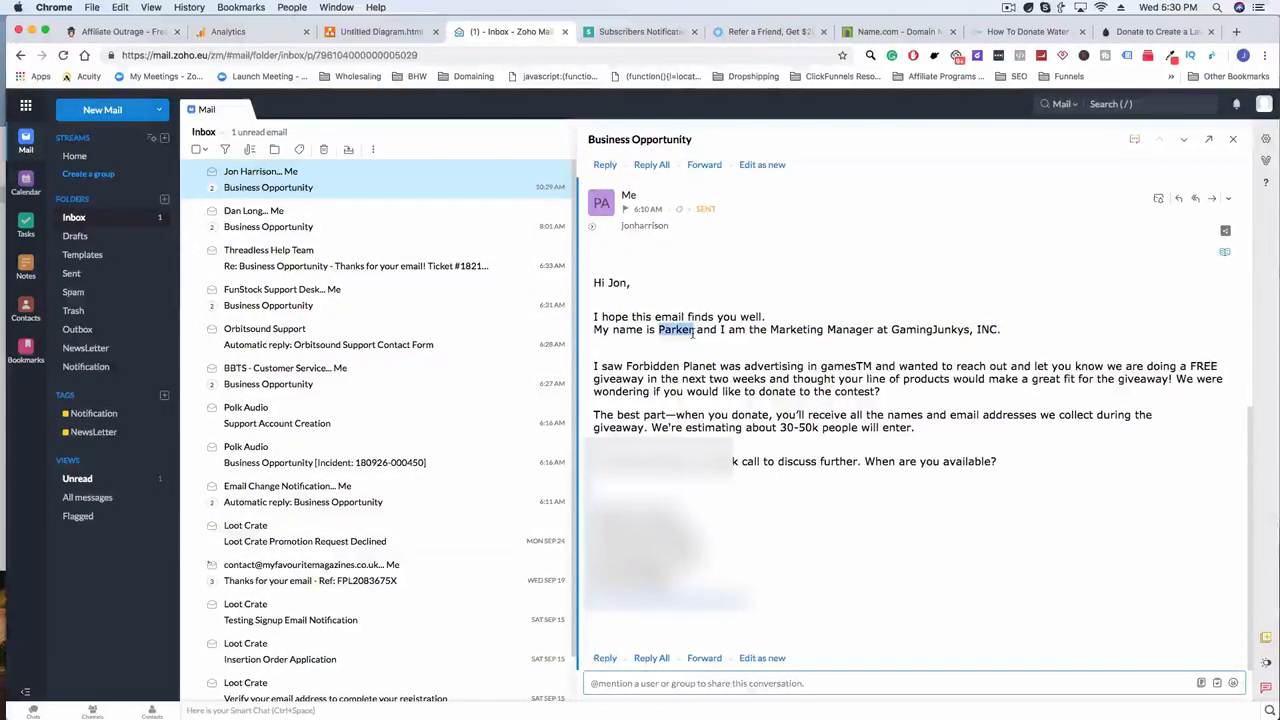
double_click(676, 328)
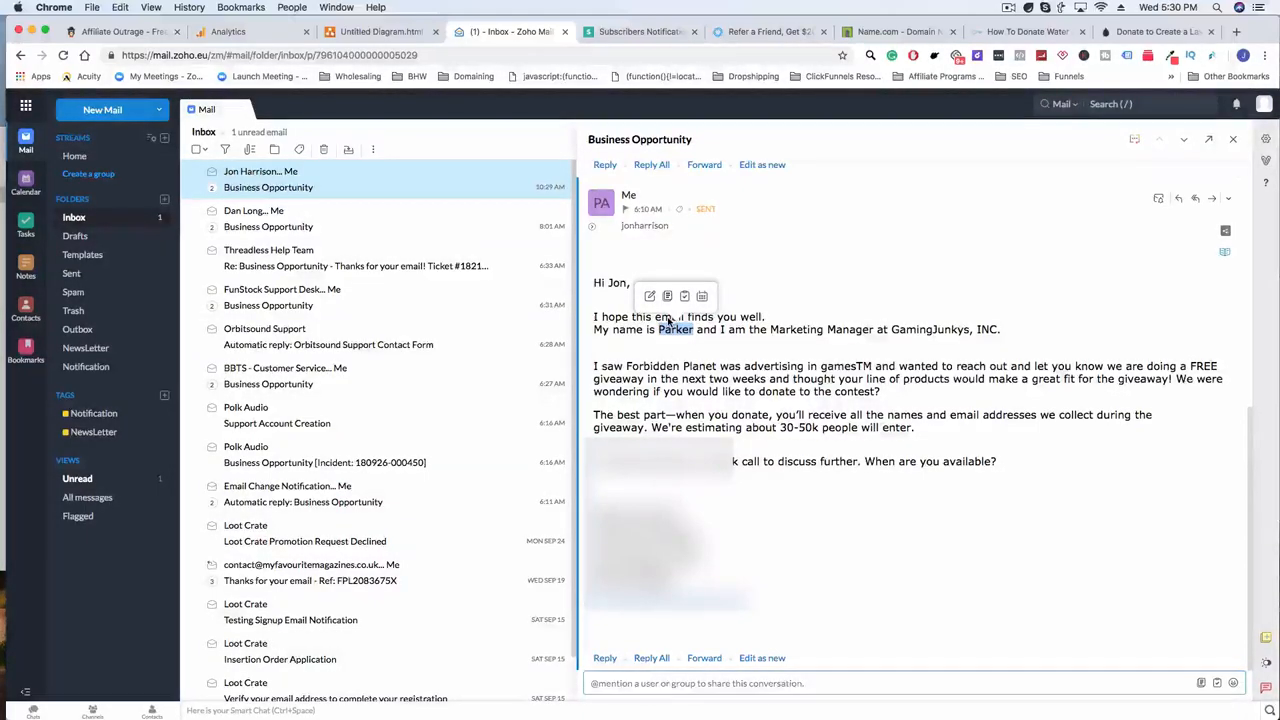
mouse_move(696, 342)
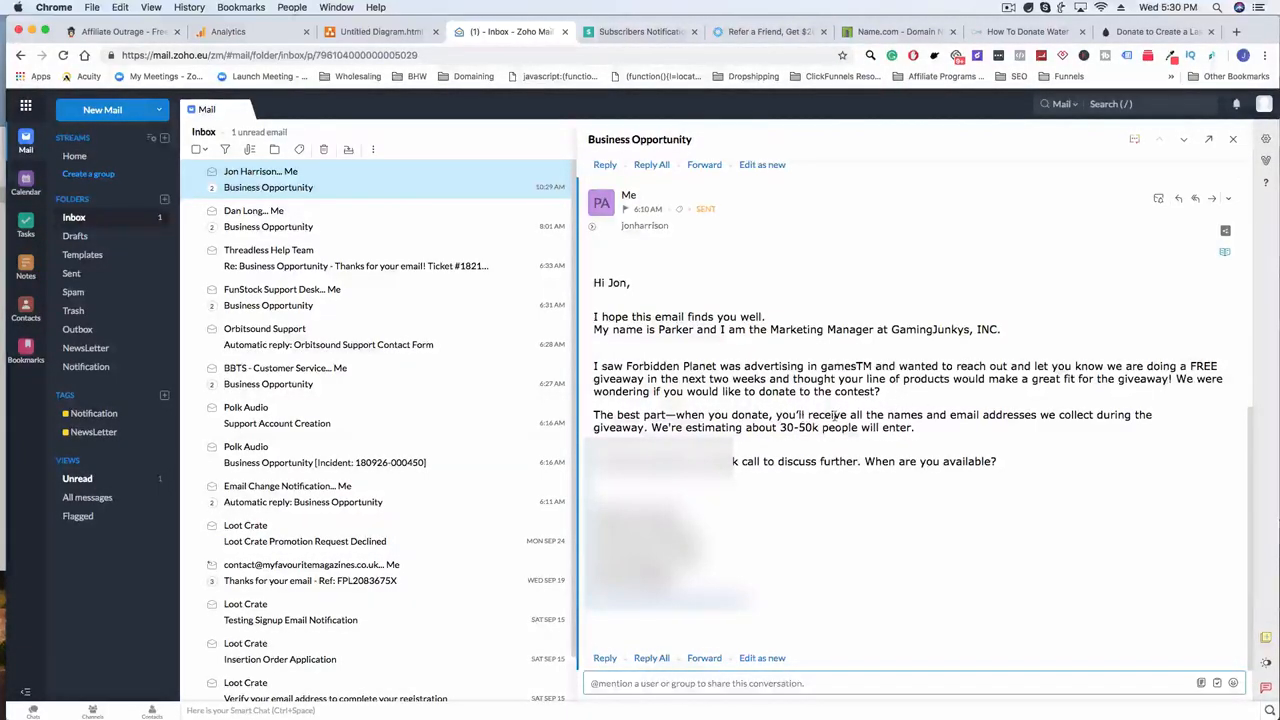
mouse_move(1100, 424)
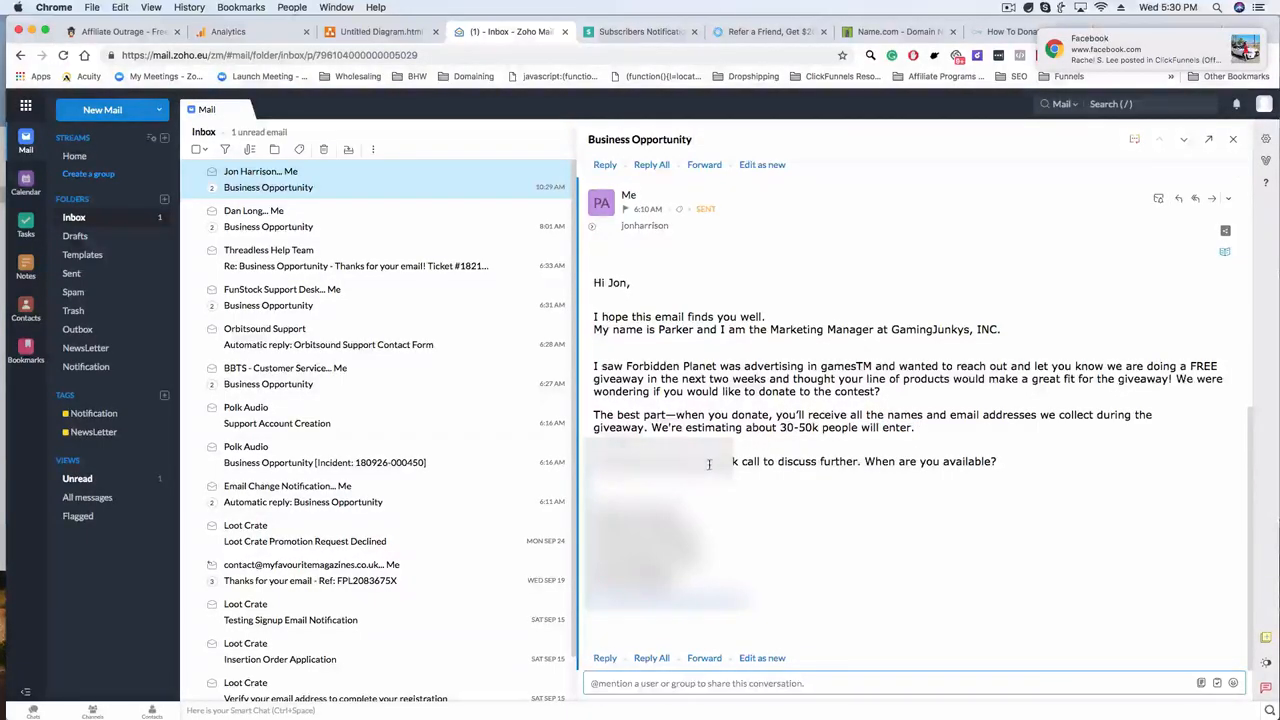
Select the reply sentence asking for a mail outlining how they would work together
scroll(down, 3)
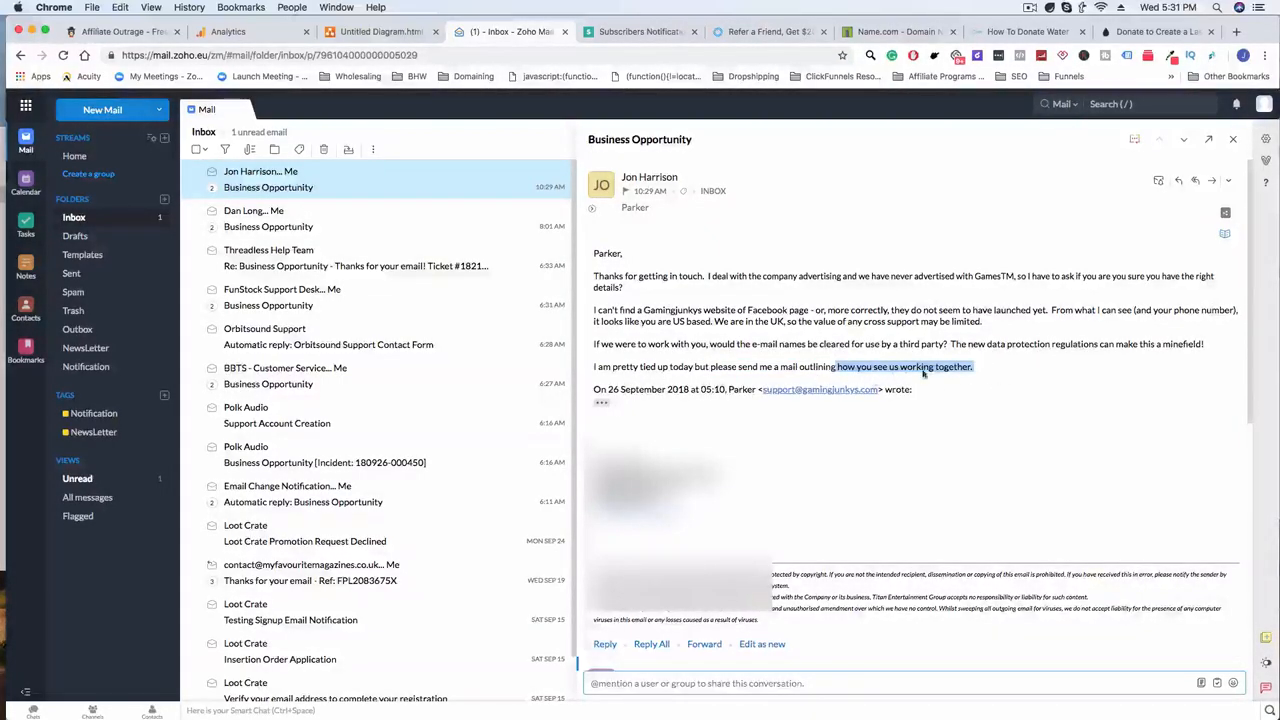
click(1008, 366)
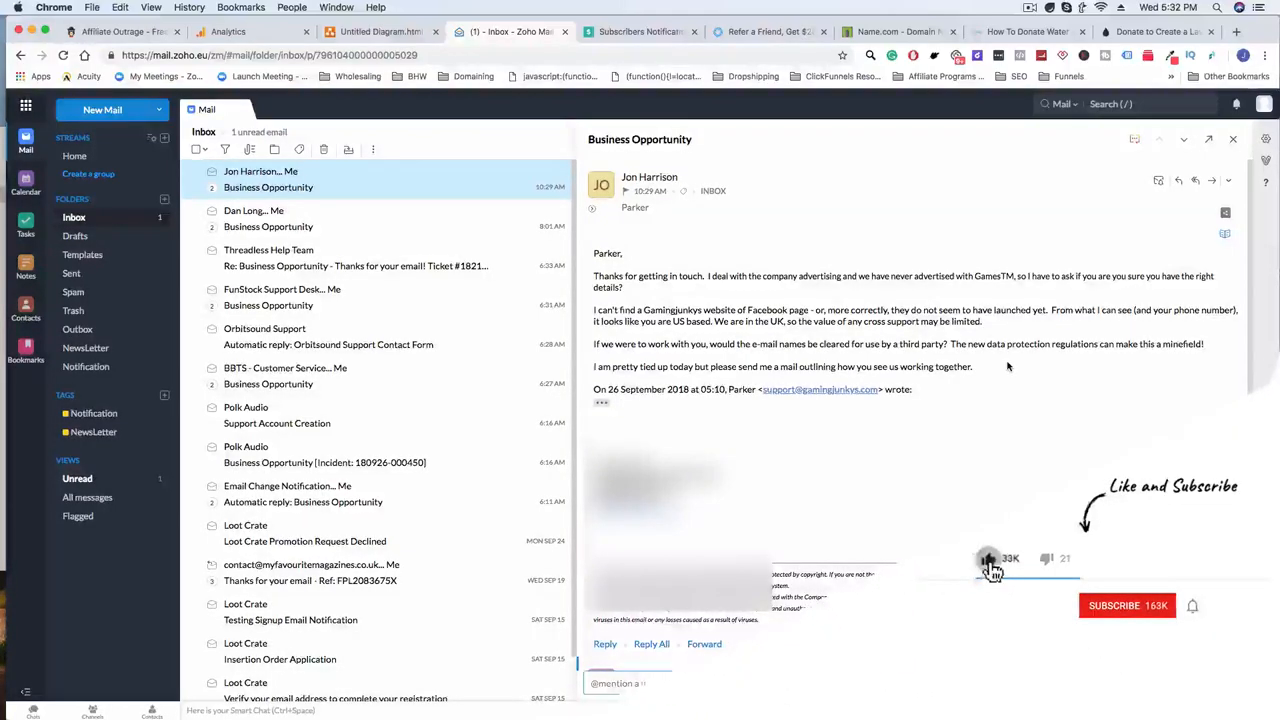
click(988, 558)
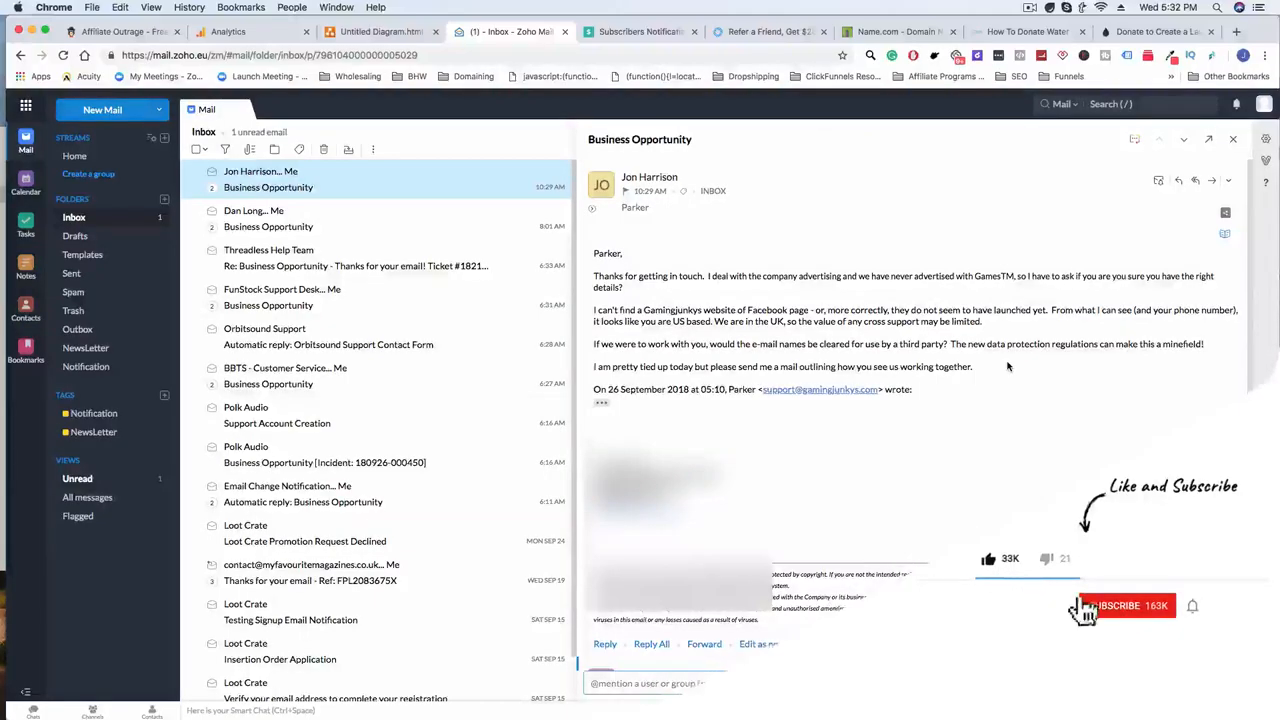
click(1120, 604)
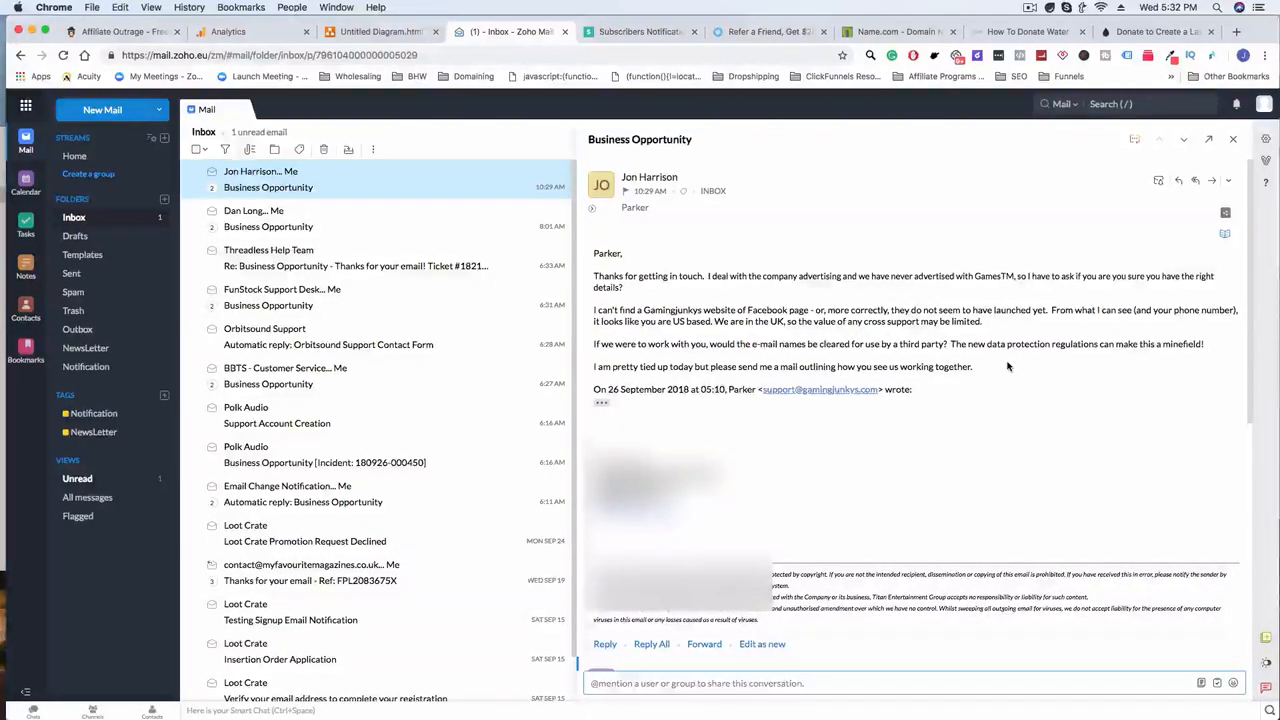
mouse_move(764, 320)
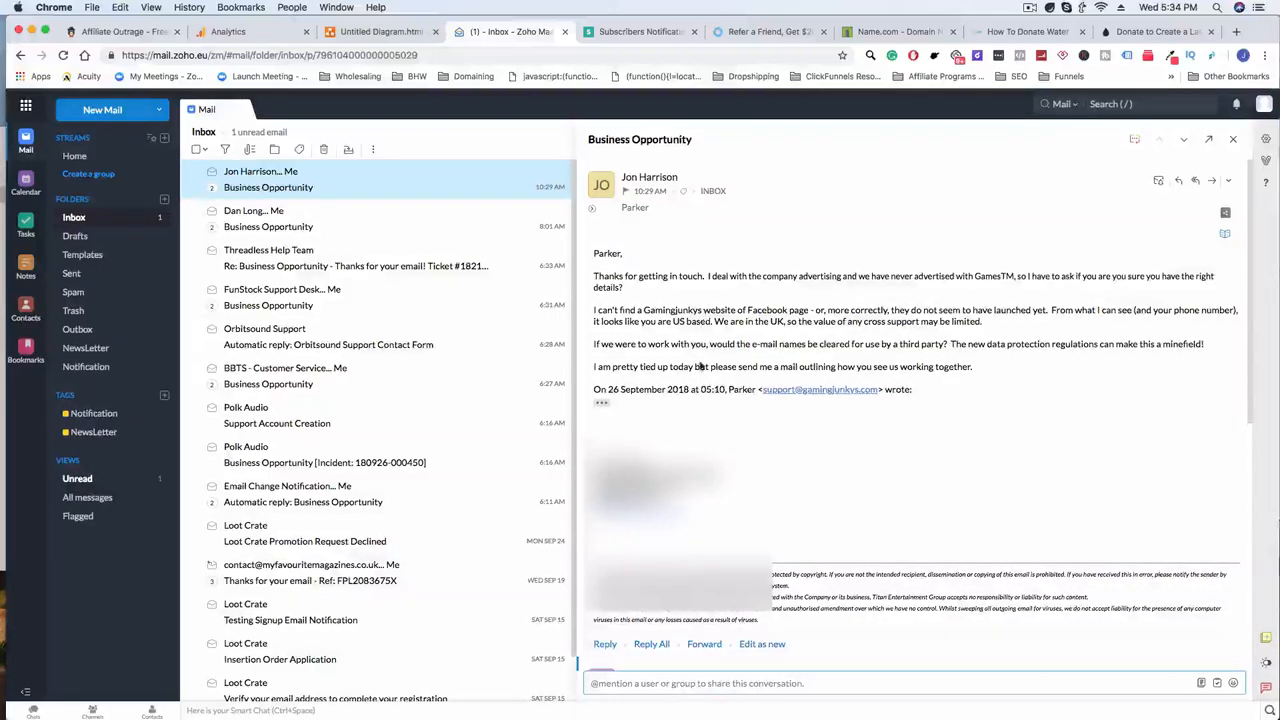
mouse_move(964, 552)
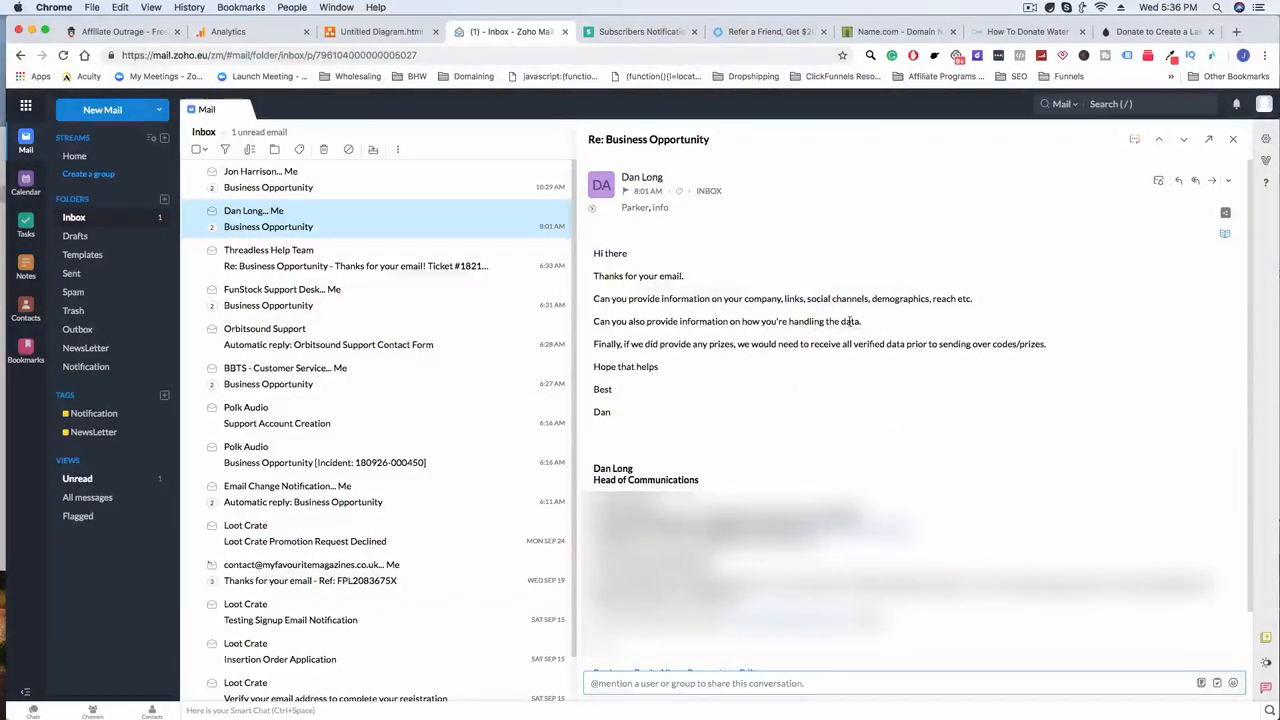
mouse_move(896, 394)
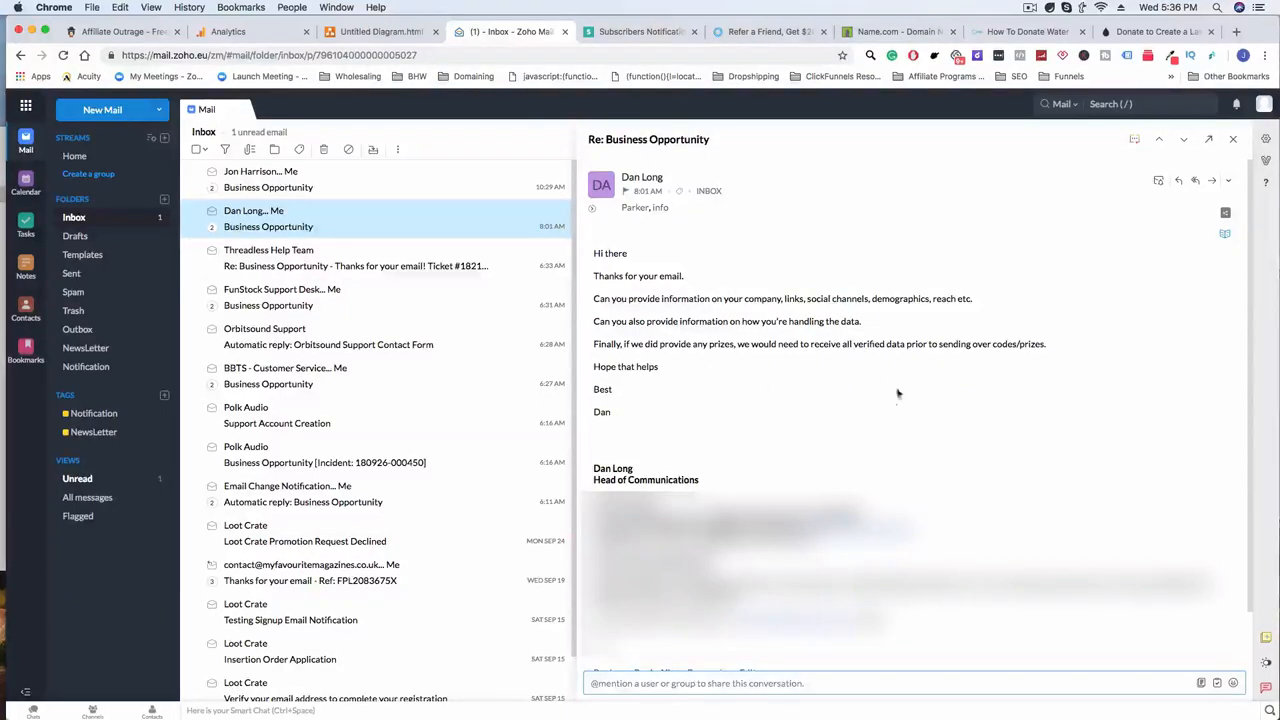
mouse_move(876, 312)
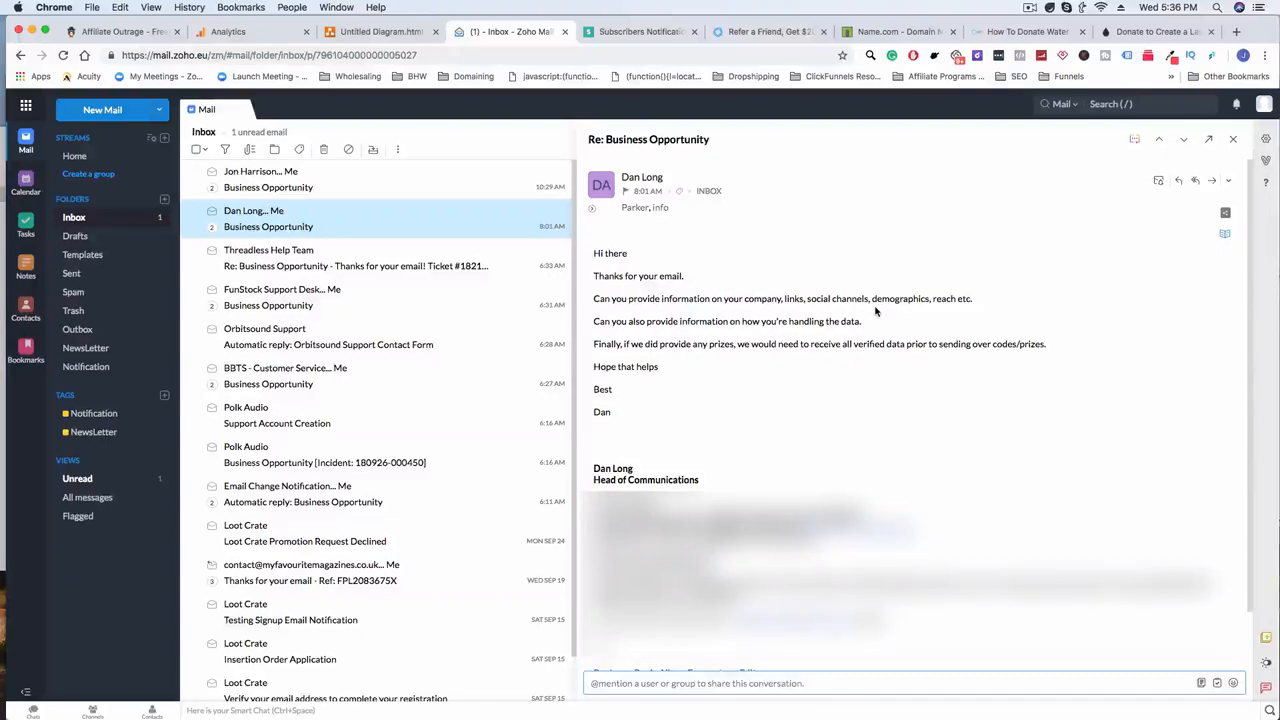
mouse_move(692, 404)
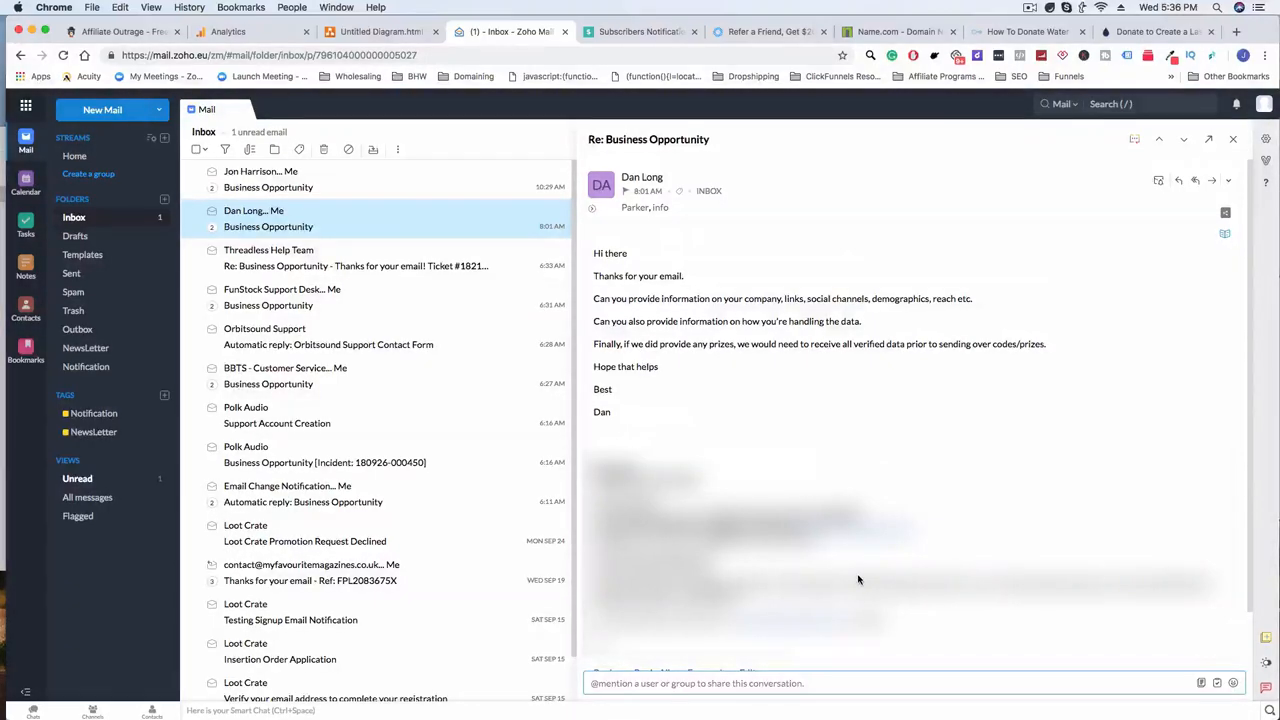
scroll(down, 3)
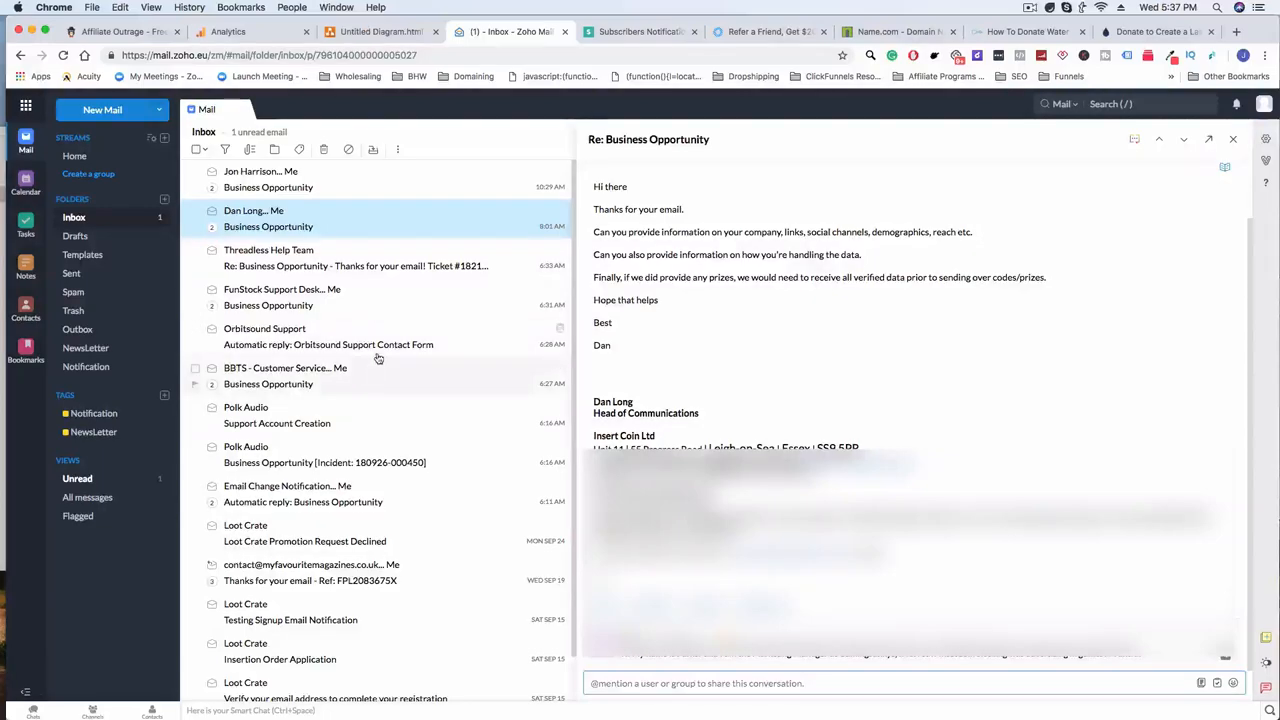
mouse_move(404, 364)
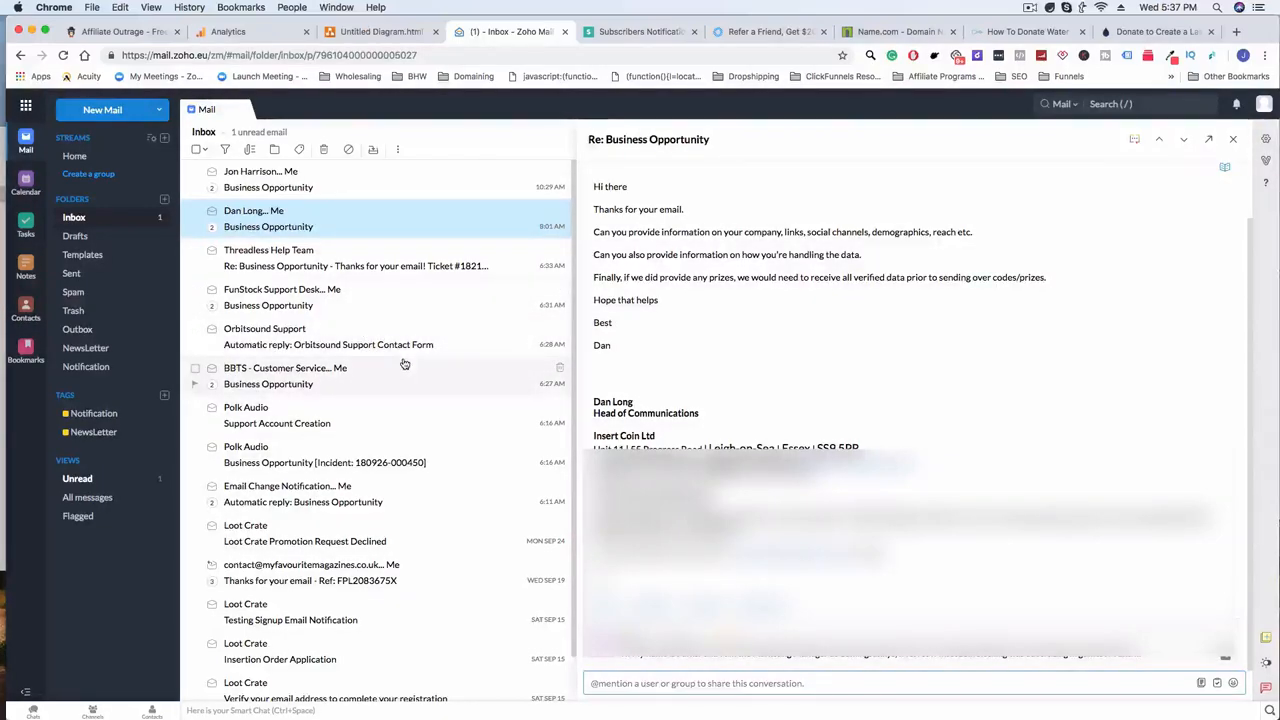
mouse_move(384, 176)
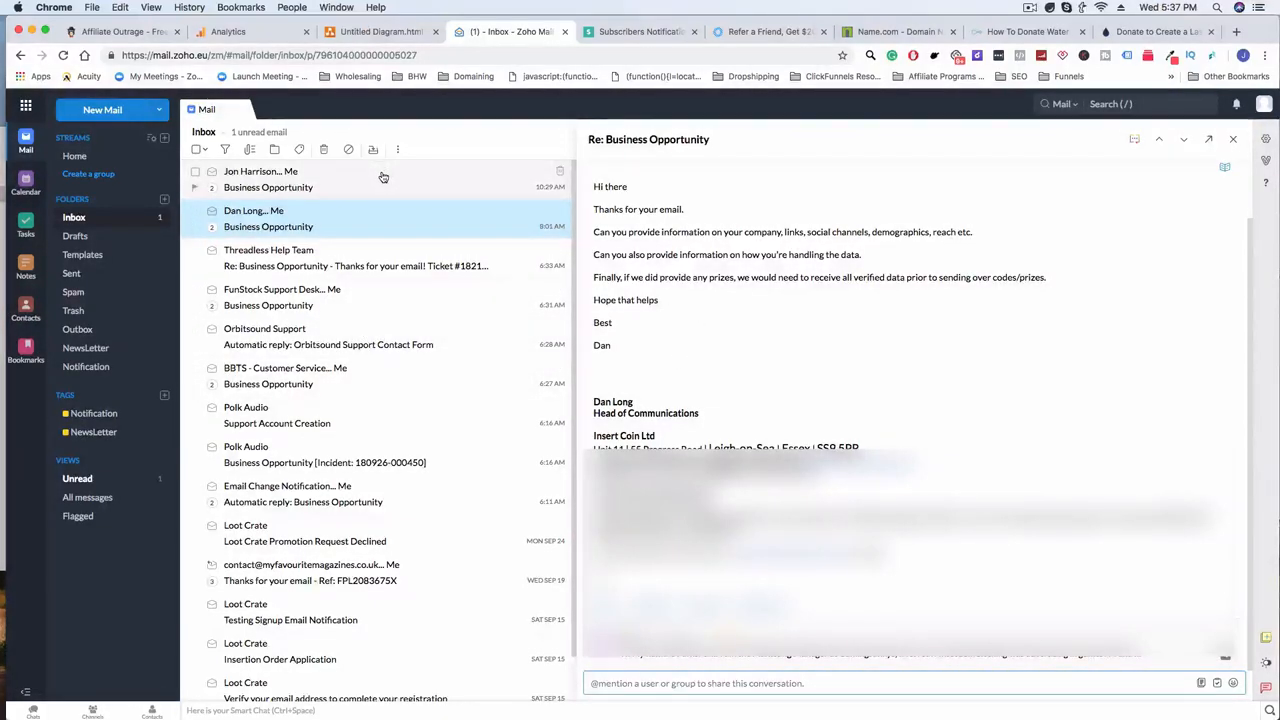